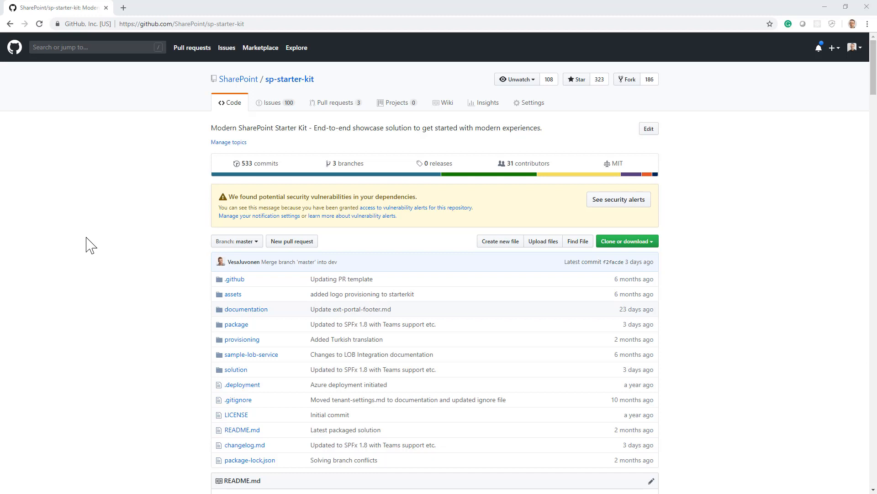
mouse_move(101, 265)
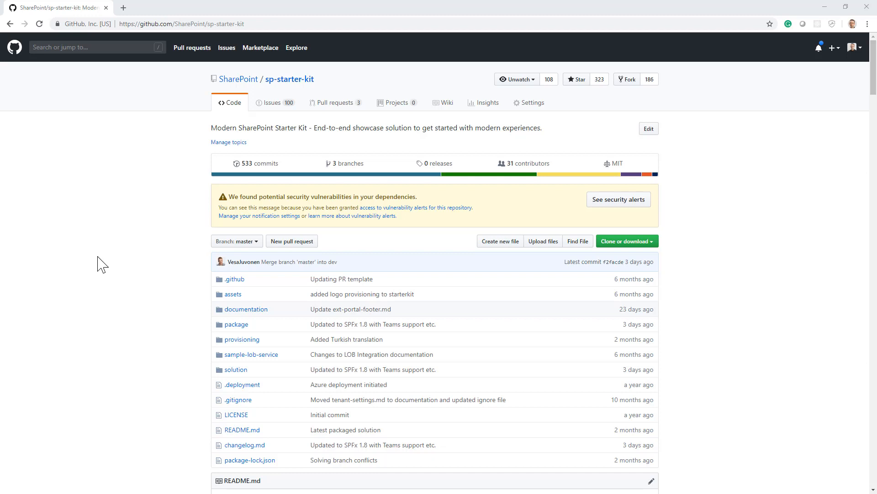
mouse_move(148, 170)
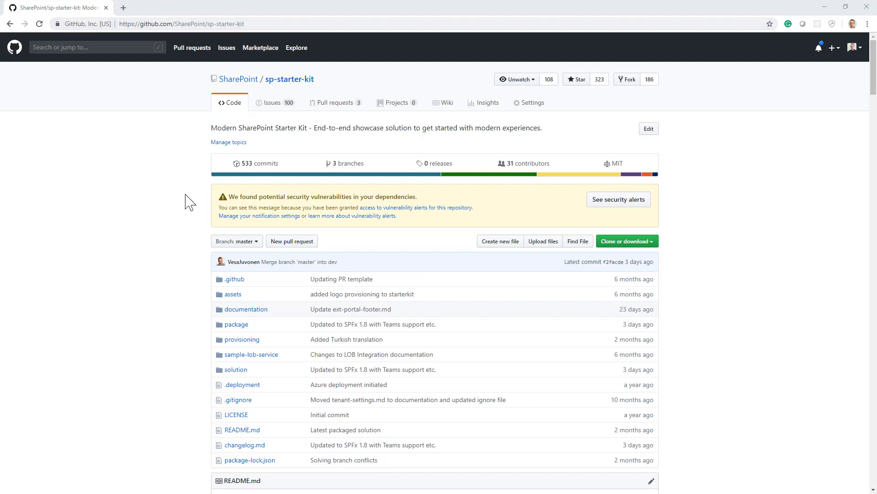
Step: Navigate into the provisioning folder and view the starterkit.xml template file
scroll(down, 3)
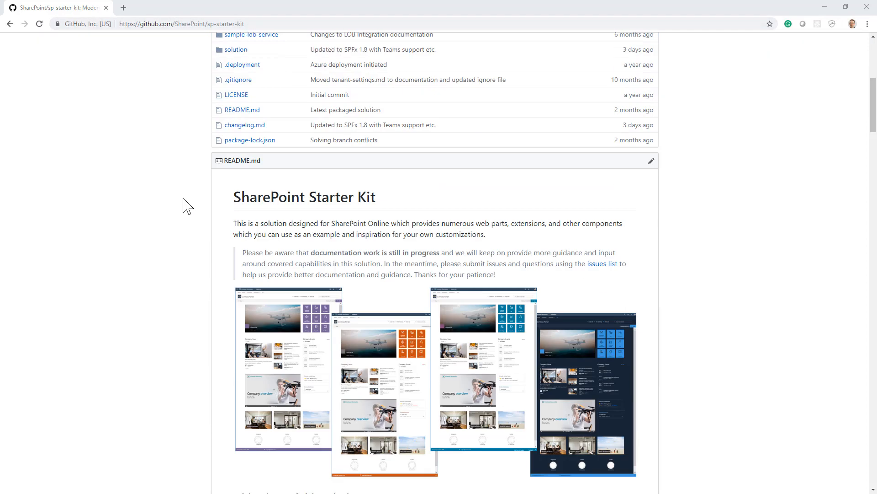
scroll(down, 3)
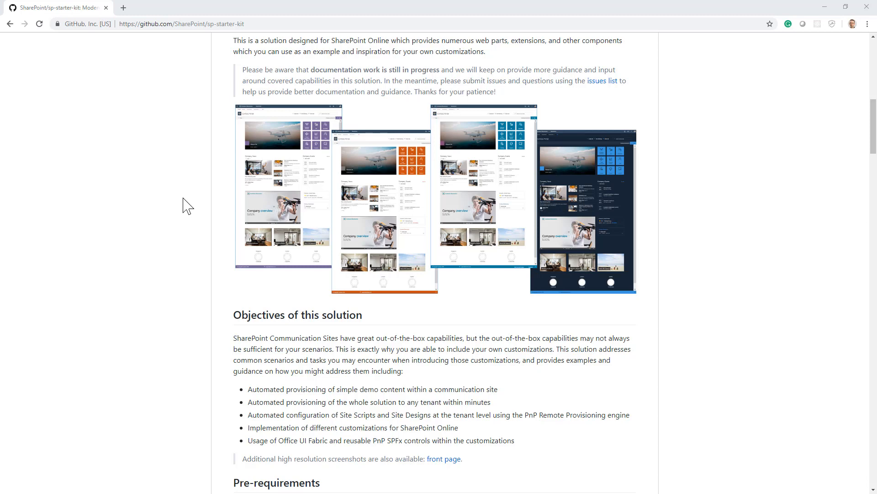
mouse_move(192, 215)
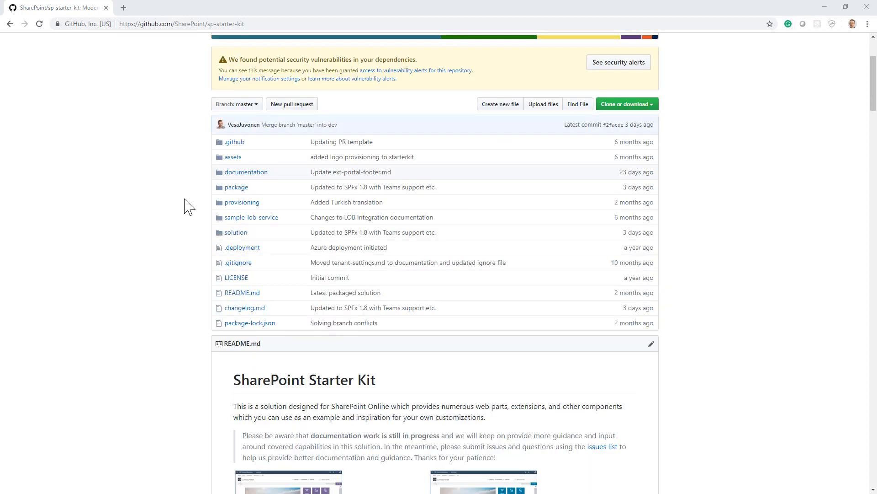
mouse_move(242, 202)
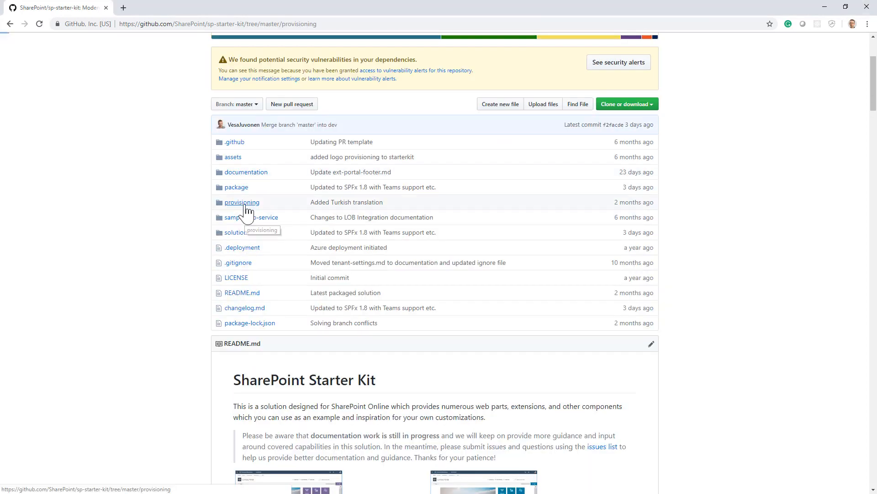
click(242, 202)
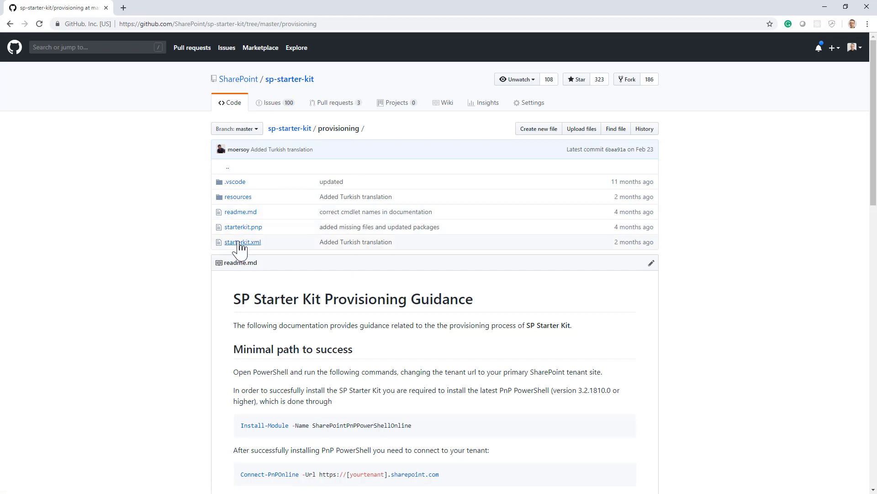
mouse_move(241, 241)
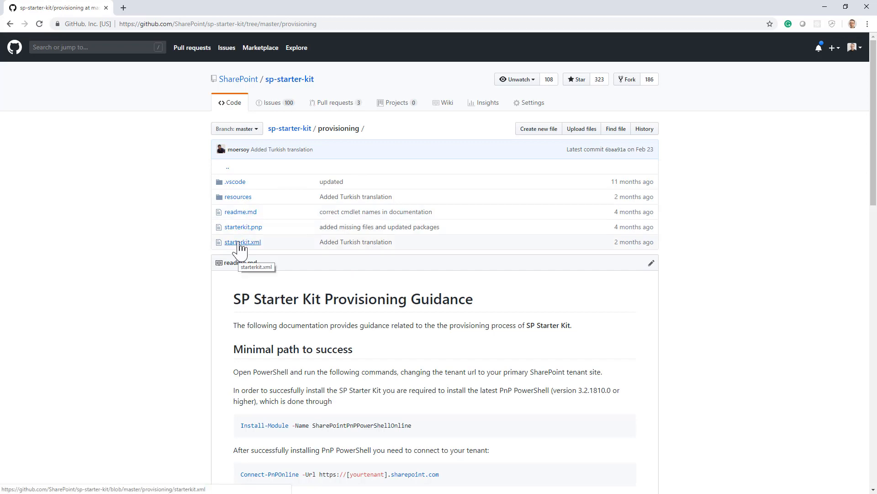
click(242, 241)
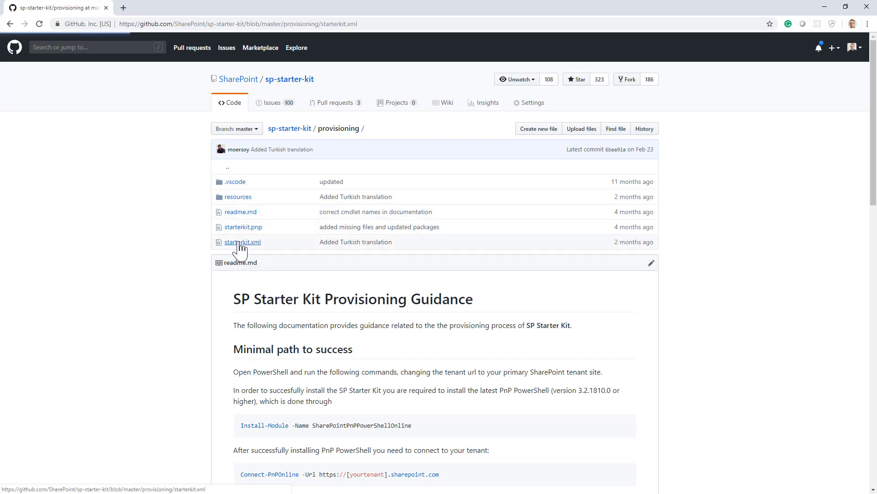
click(243, 241)
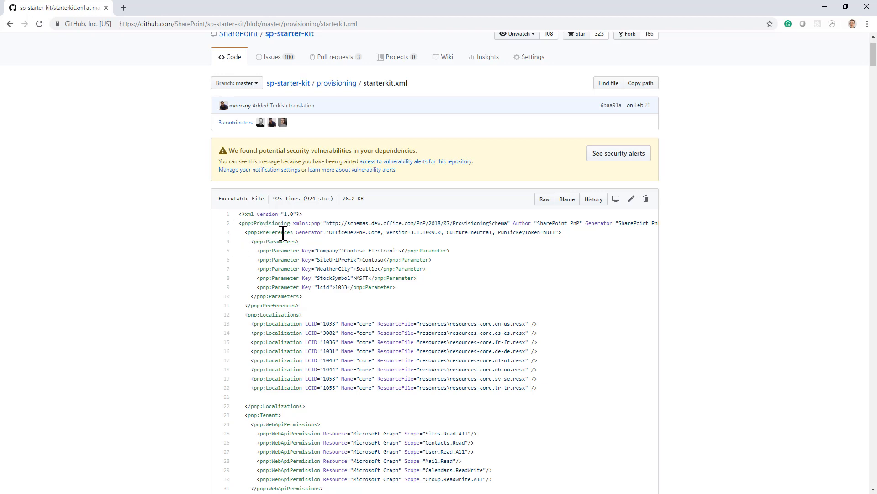
Step: Highlight the pnp:Parameter lines, selecting the Company key and its Contoso Electronics value
drag(282, 232, 307, 296)
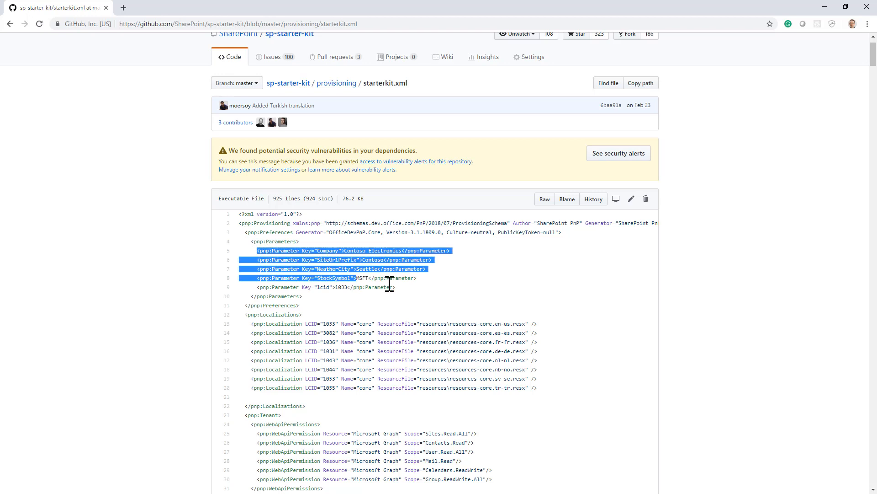
double_click(328, 251)
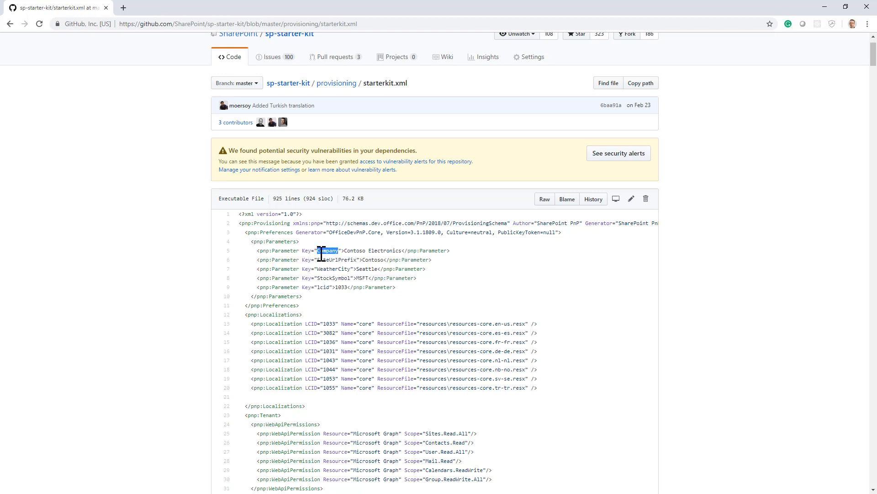
double_click(305, 251)
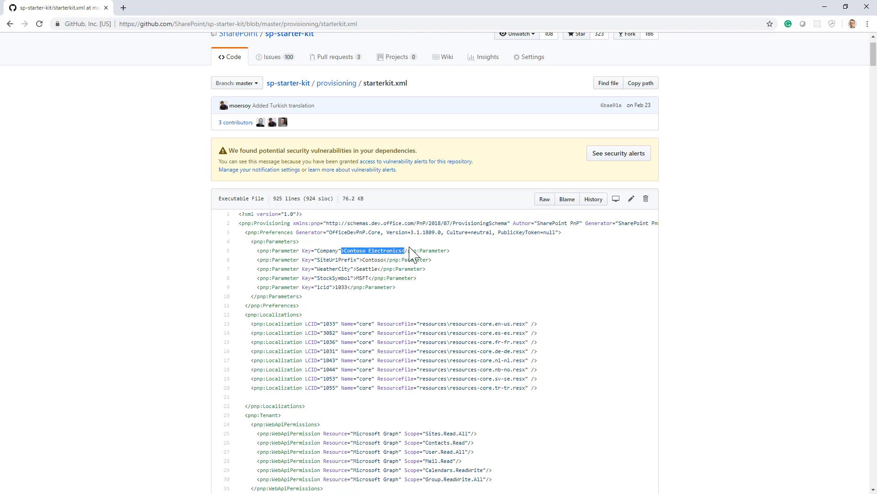
mouse_move(330, 312)
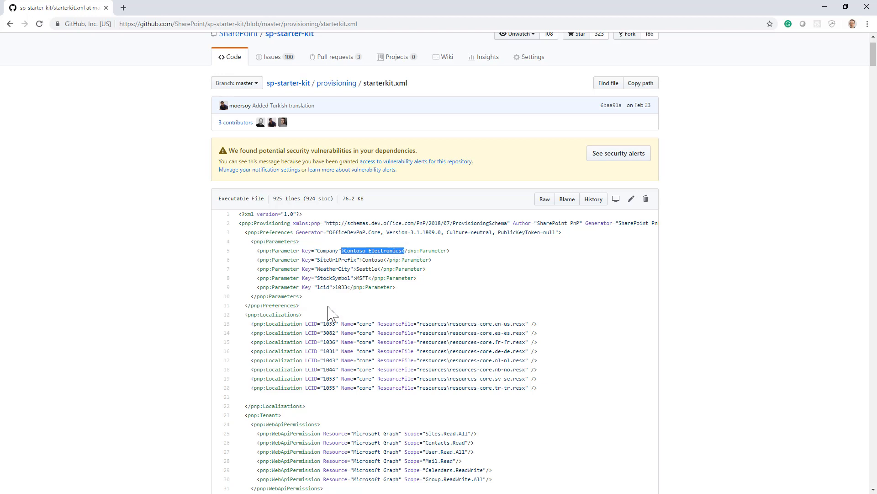
mouse_move(318, 309)
text({parae)
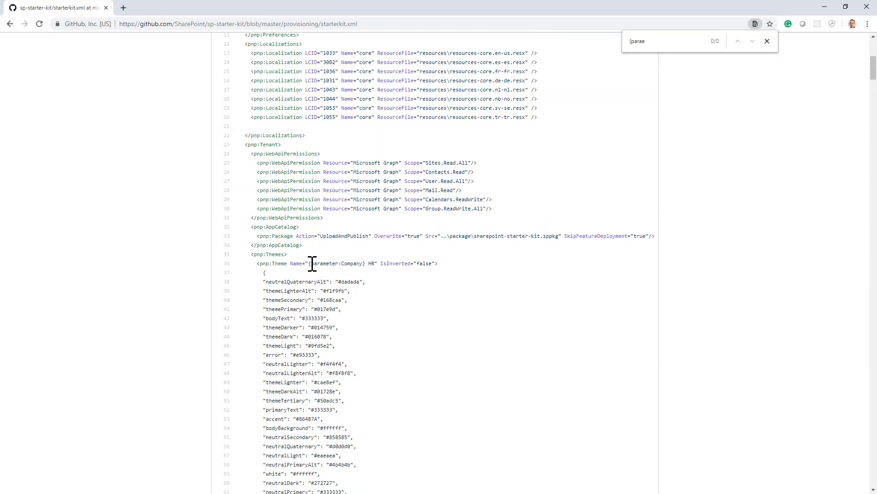
Step: Highlight the {parameter:Company} token in the theme name and jump to the next match
double_click(335, 263)
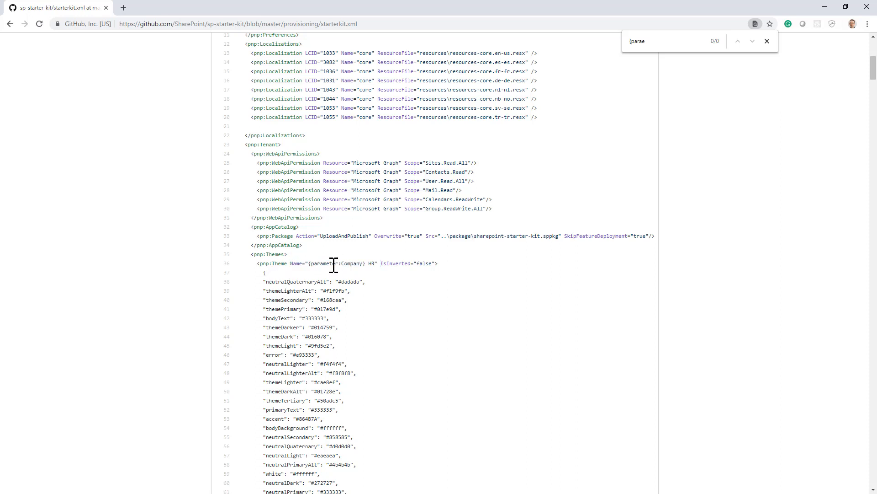
double_click(335, 263)
text(meter)
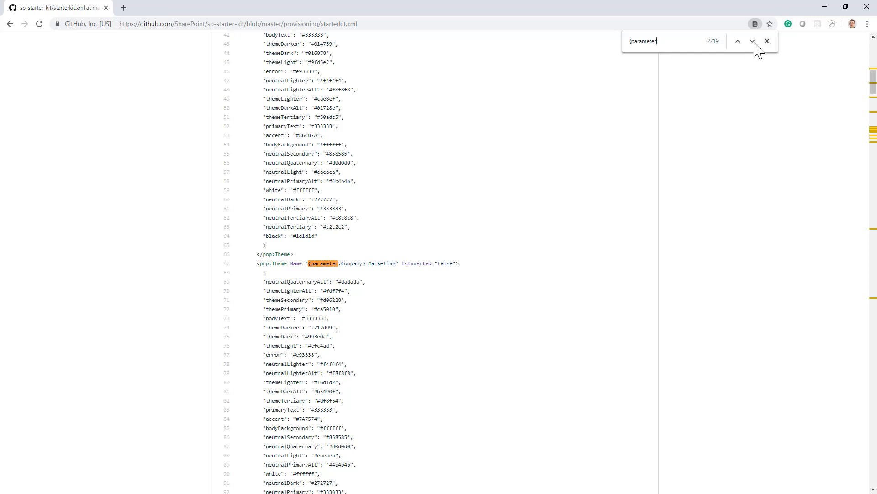
click(752, 41)
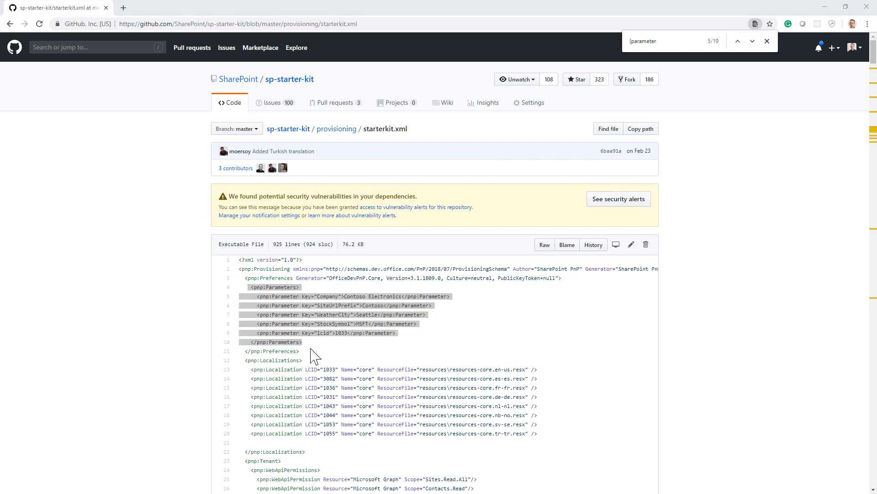
mouse_move(348, 345)
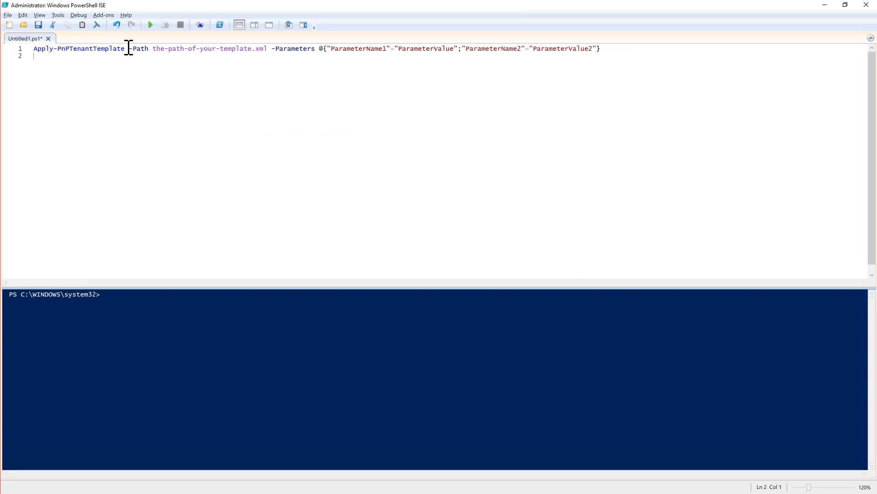
Step: Highlight the Apply-PnPTenantTemplate cmdlet name in the script with -Path and -Parameters
double_click(79, 48)
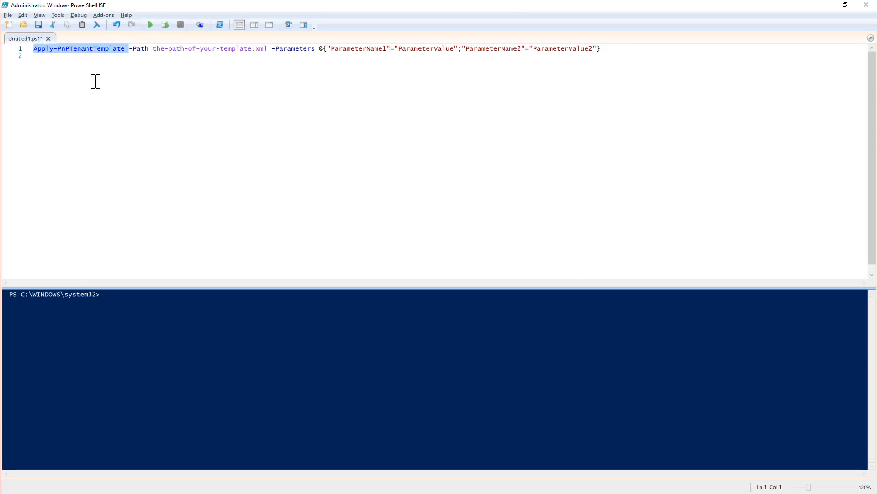